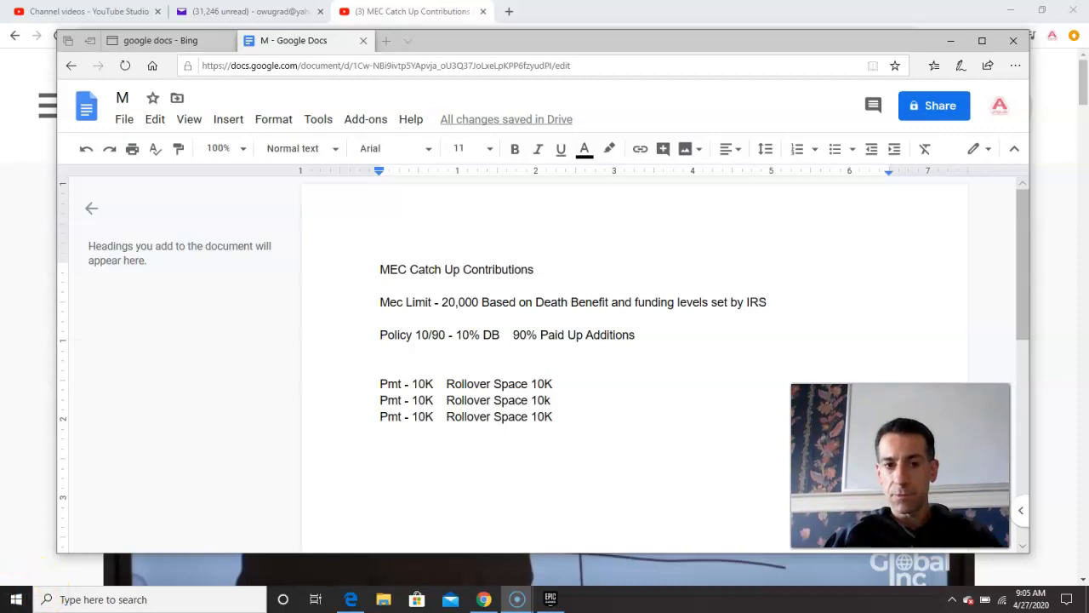
pyautogui.click(381, 303)
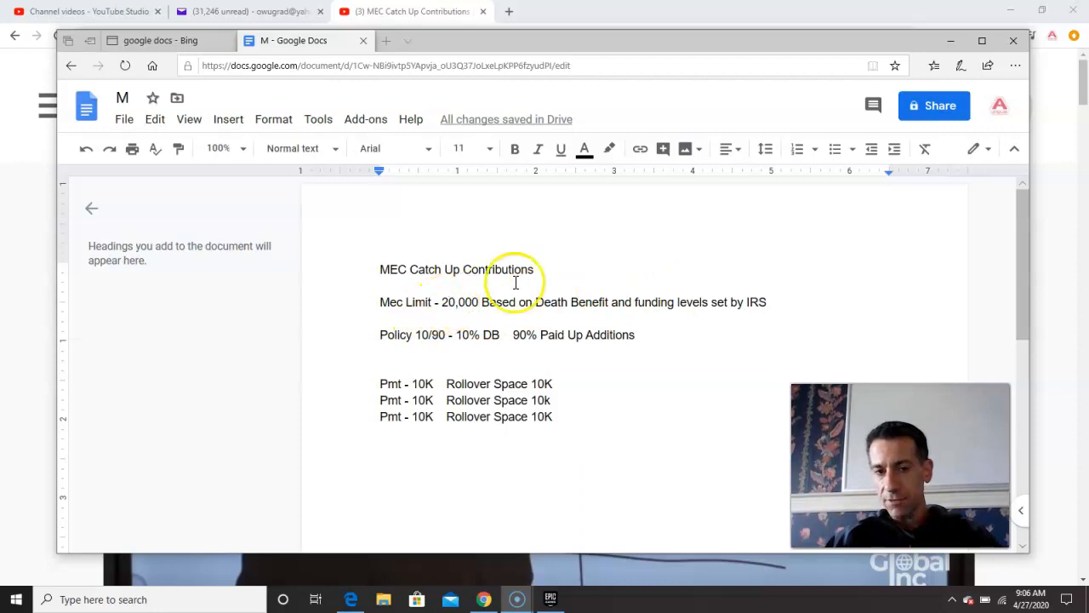
pyautogui.moveTo(408, 320)
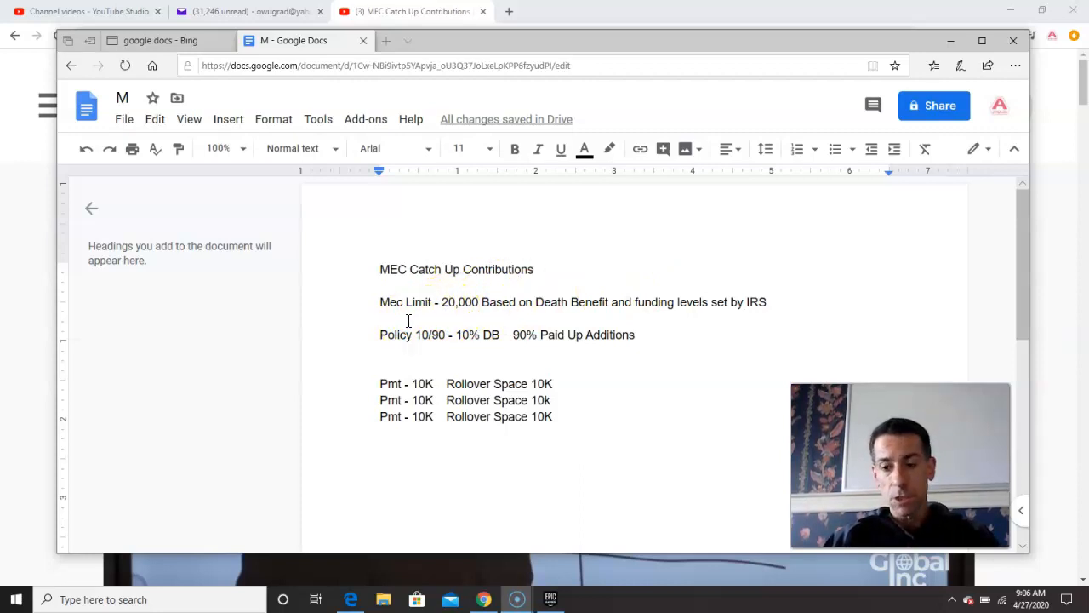
pyautogui.moveTo(404, 369)
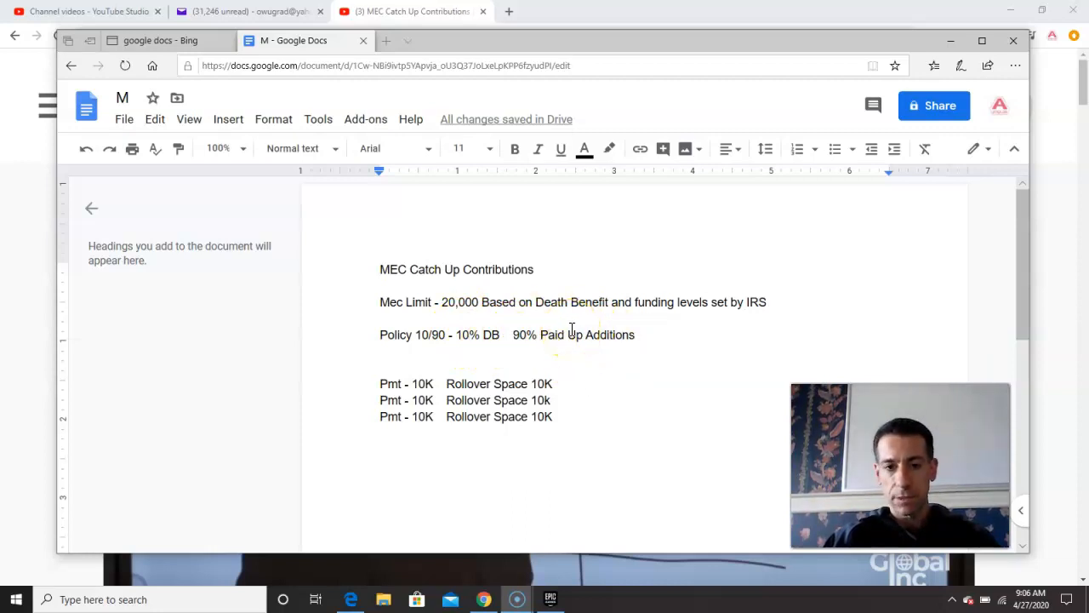
pyautogui.moveTo(384, 376)
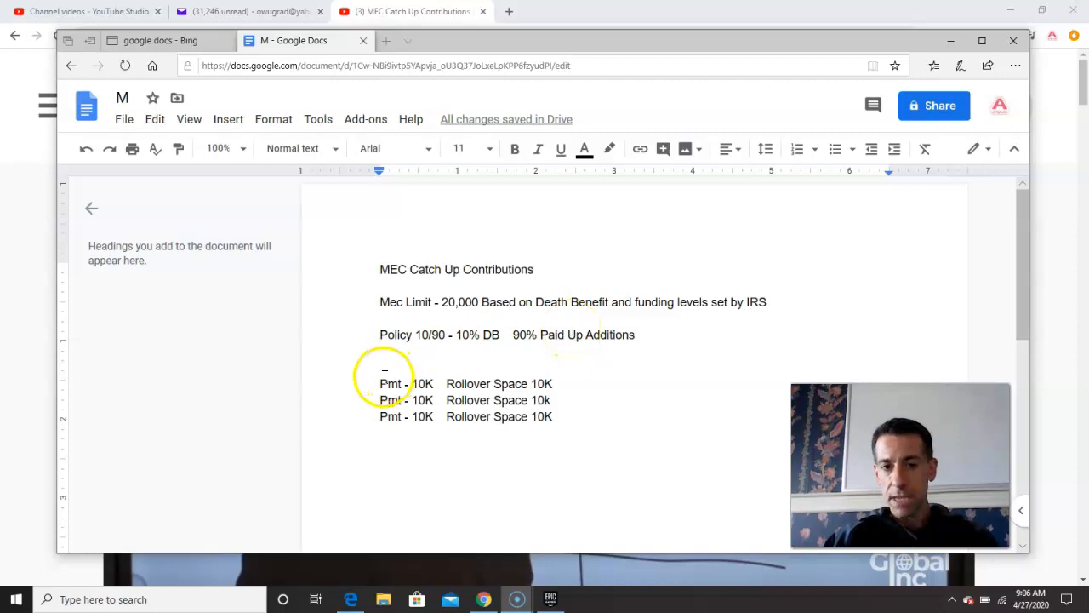